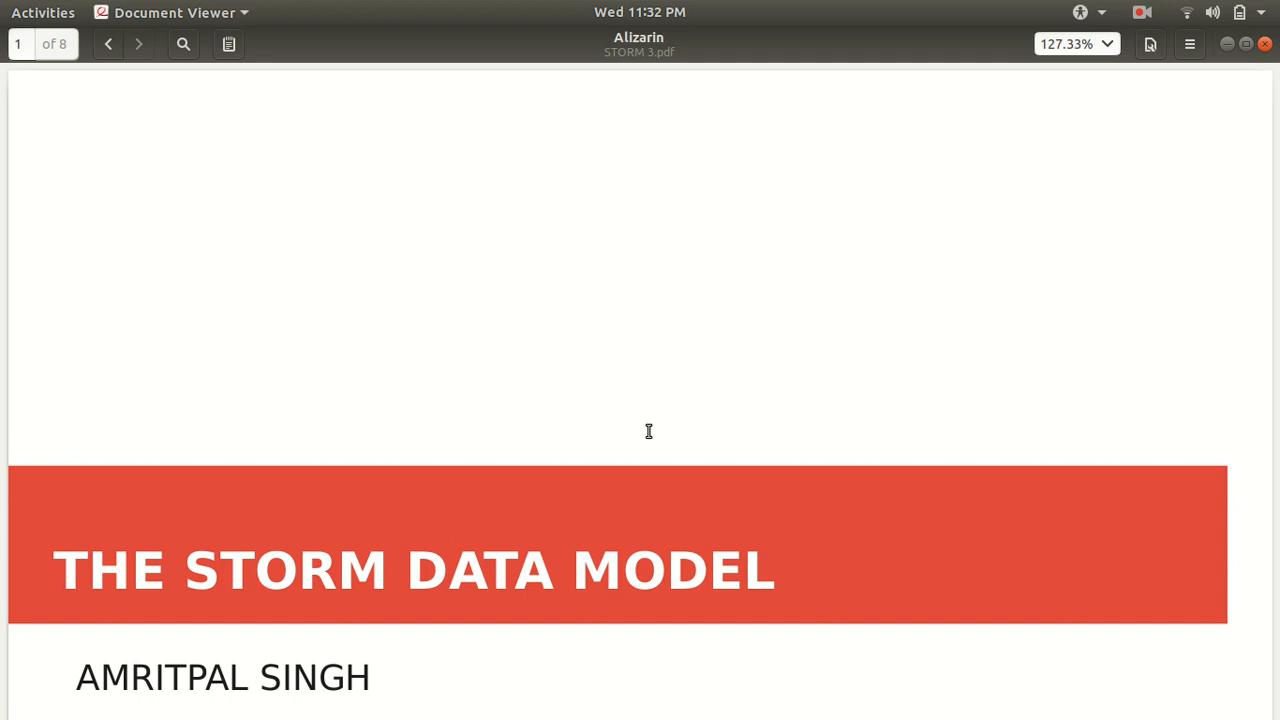
Step: Scroll past the title and 'Introducing Tuple' slides to page 3, 'More on Tuple'
scroll("down", 3)
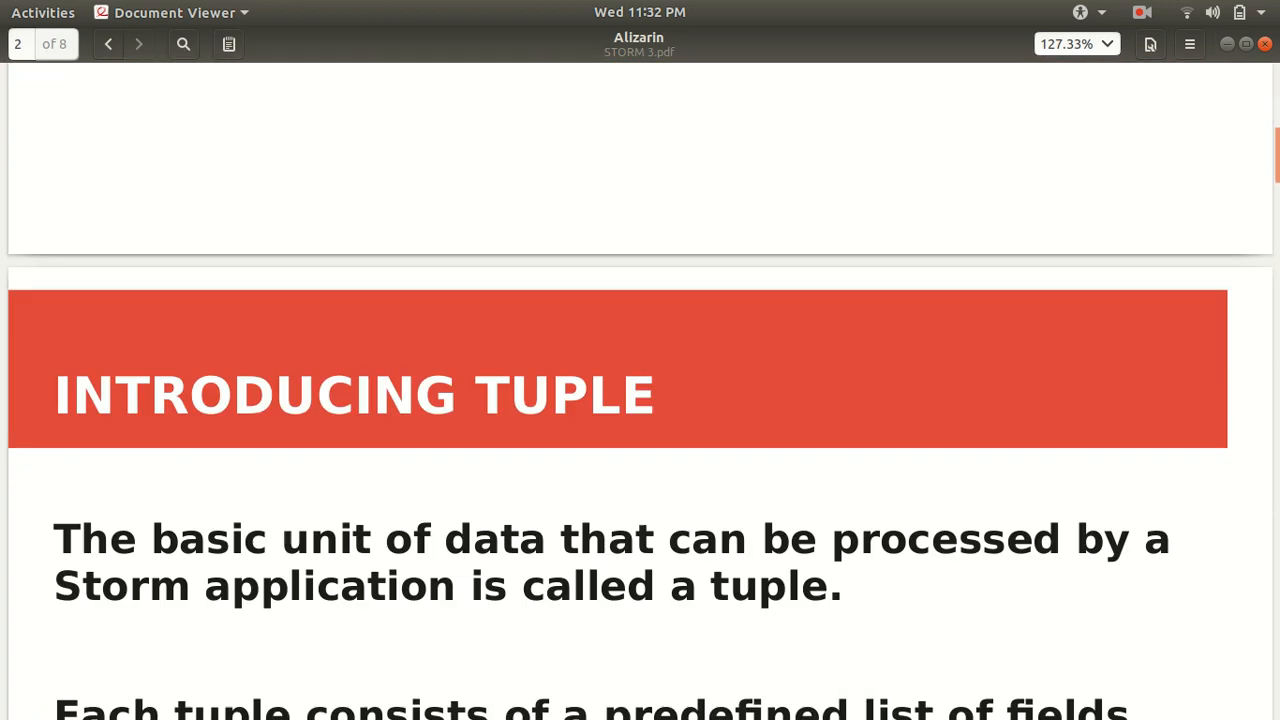
scroll("down", 3)
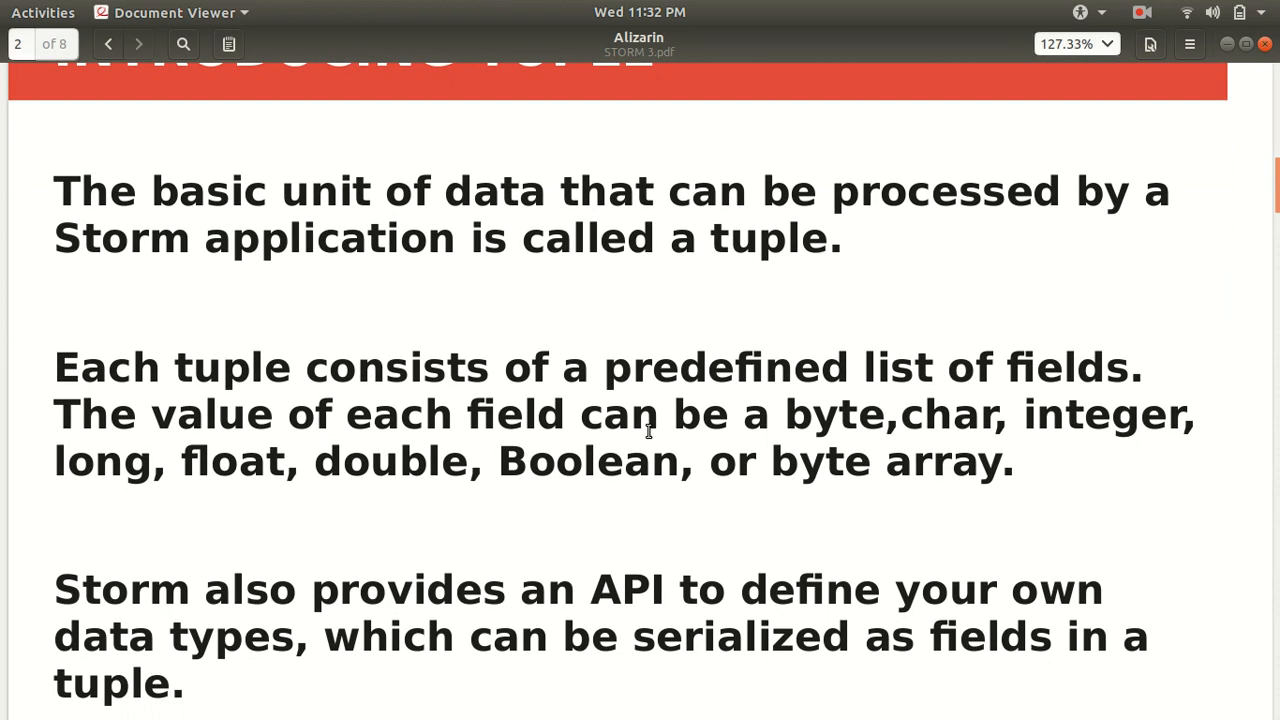
scroll("up", 3)
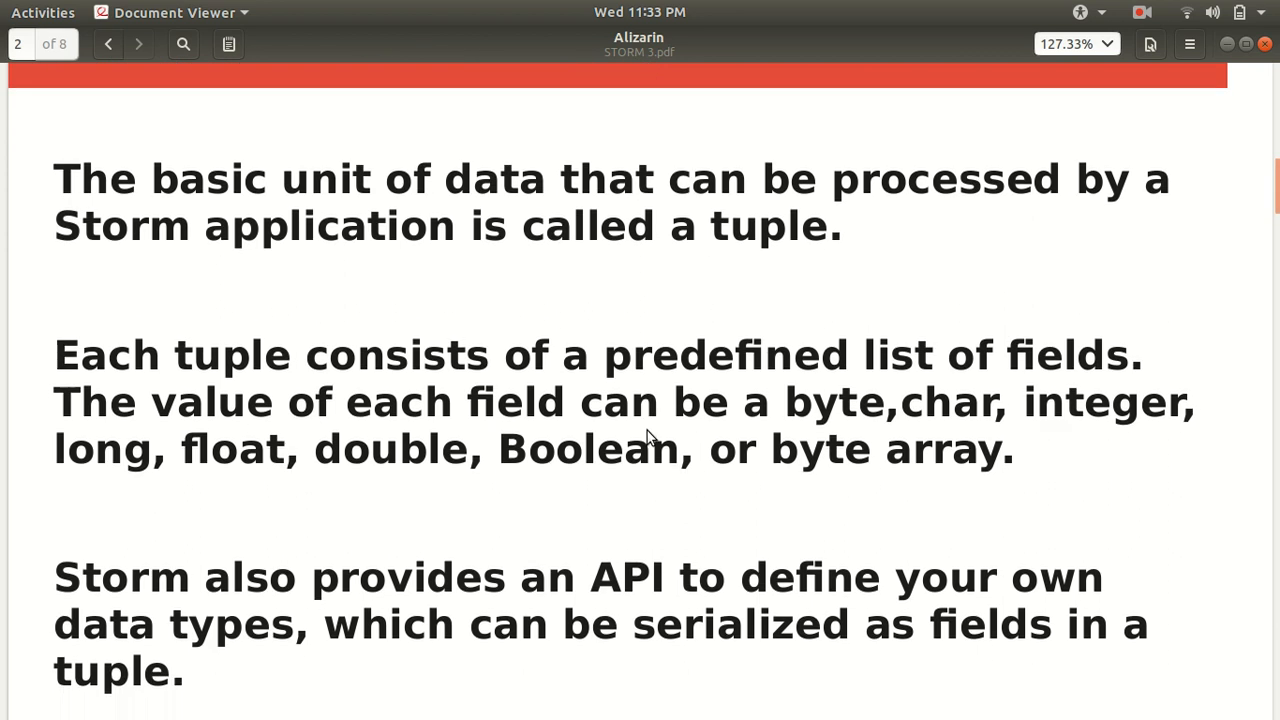
scroll("up", 3)
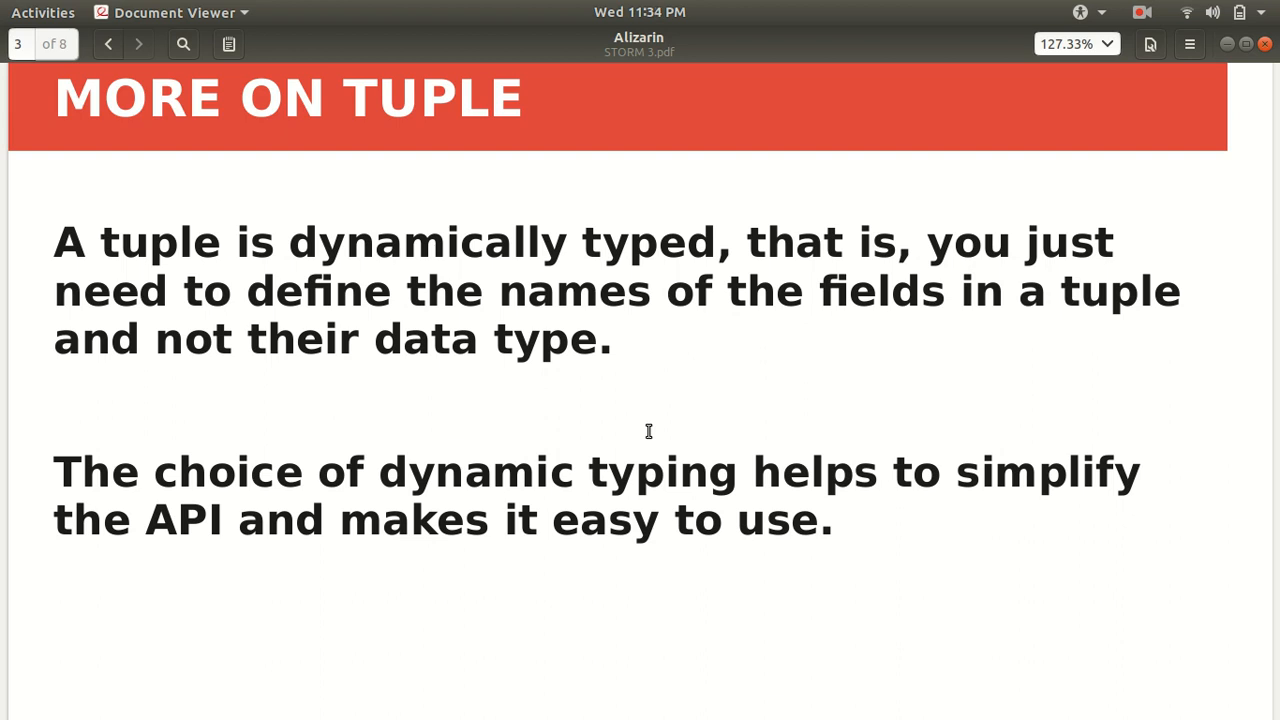
Step: Advance to page 4, 'Definition of a Storm Topology'
left_click(138, 44)
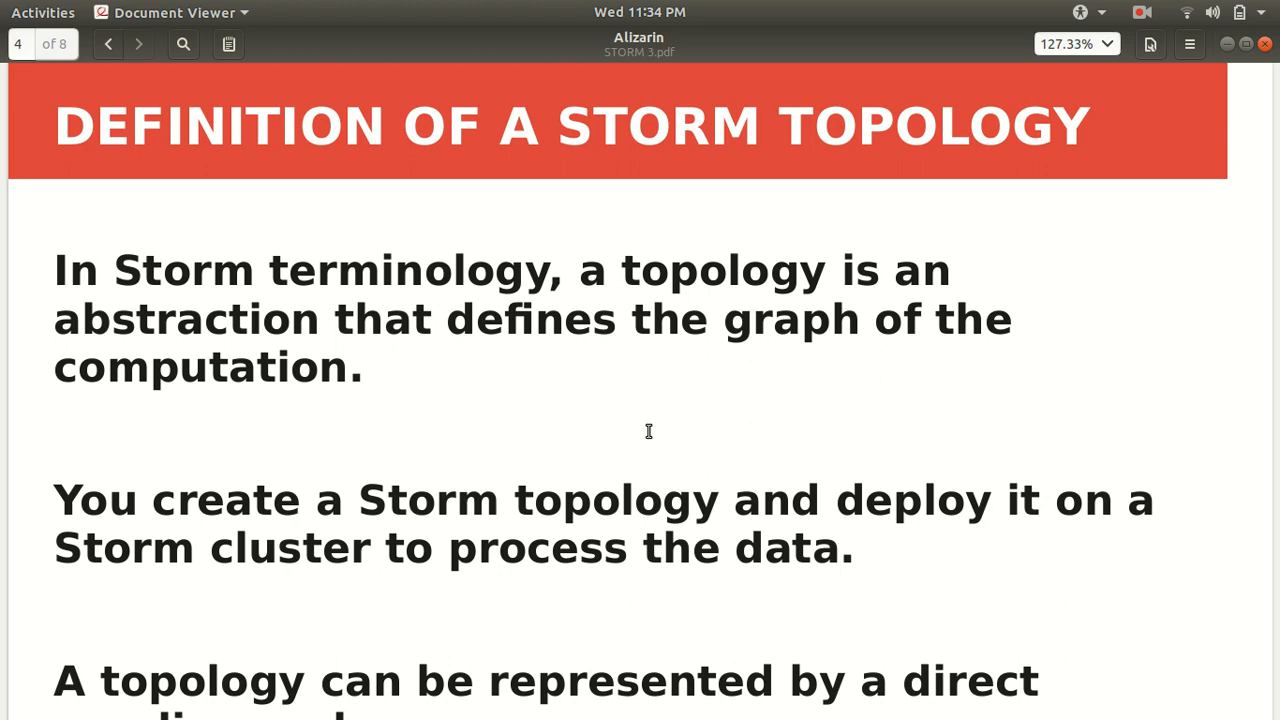
Step: Scroll to page 5's diagram of a spout feeding bolts
scroll("down", 3)
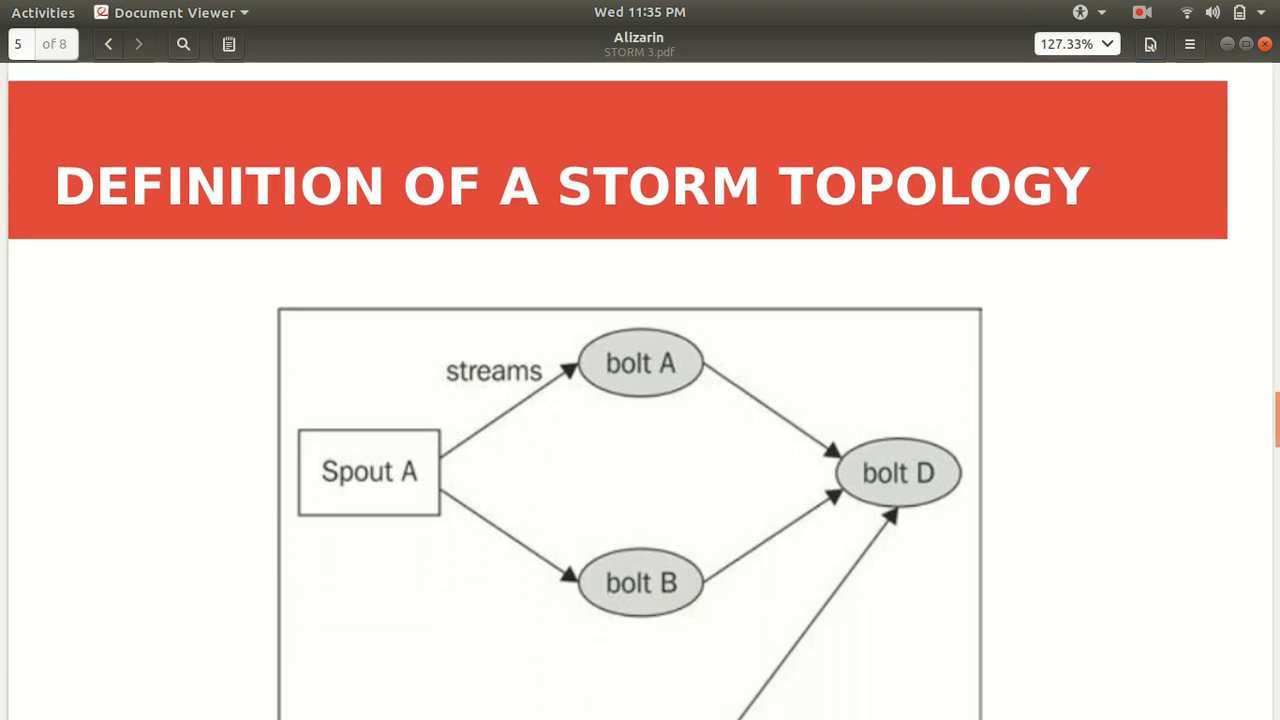
Step: Move past page 5 to page 6, 'Let's Discuss Components', opening with Stream
scroll("down", 3)
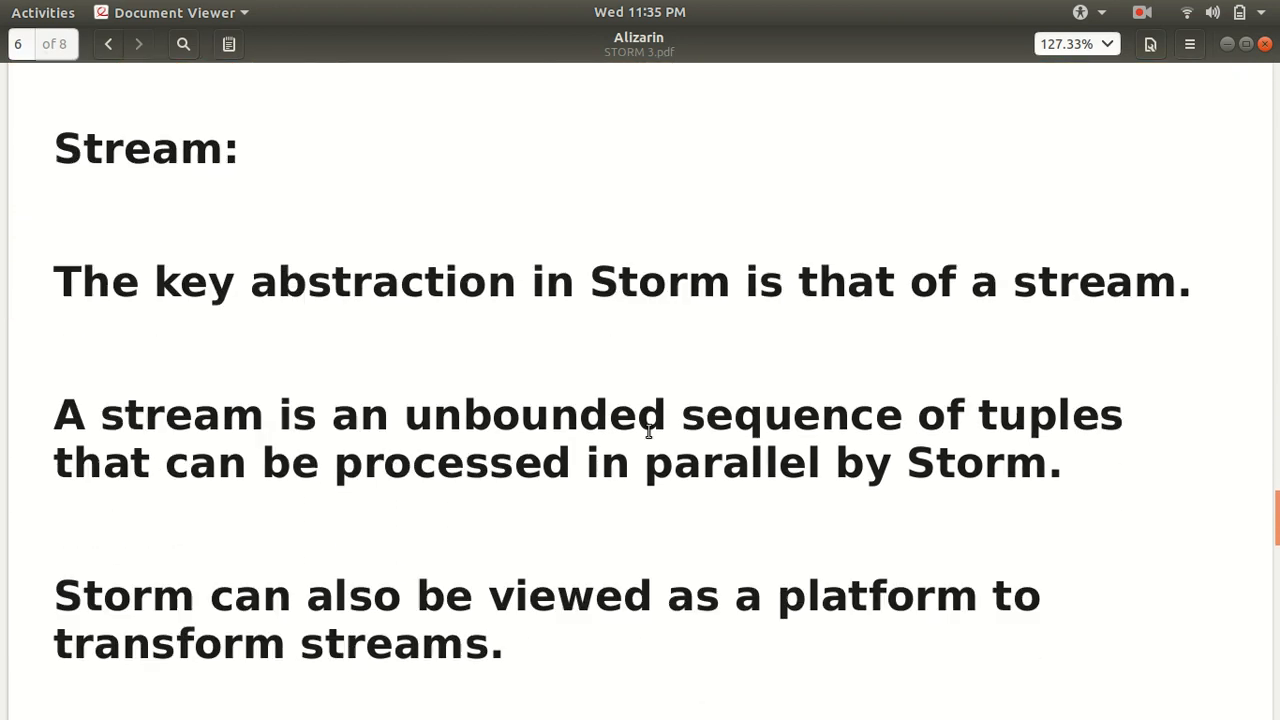
left_click(108, 44)
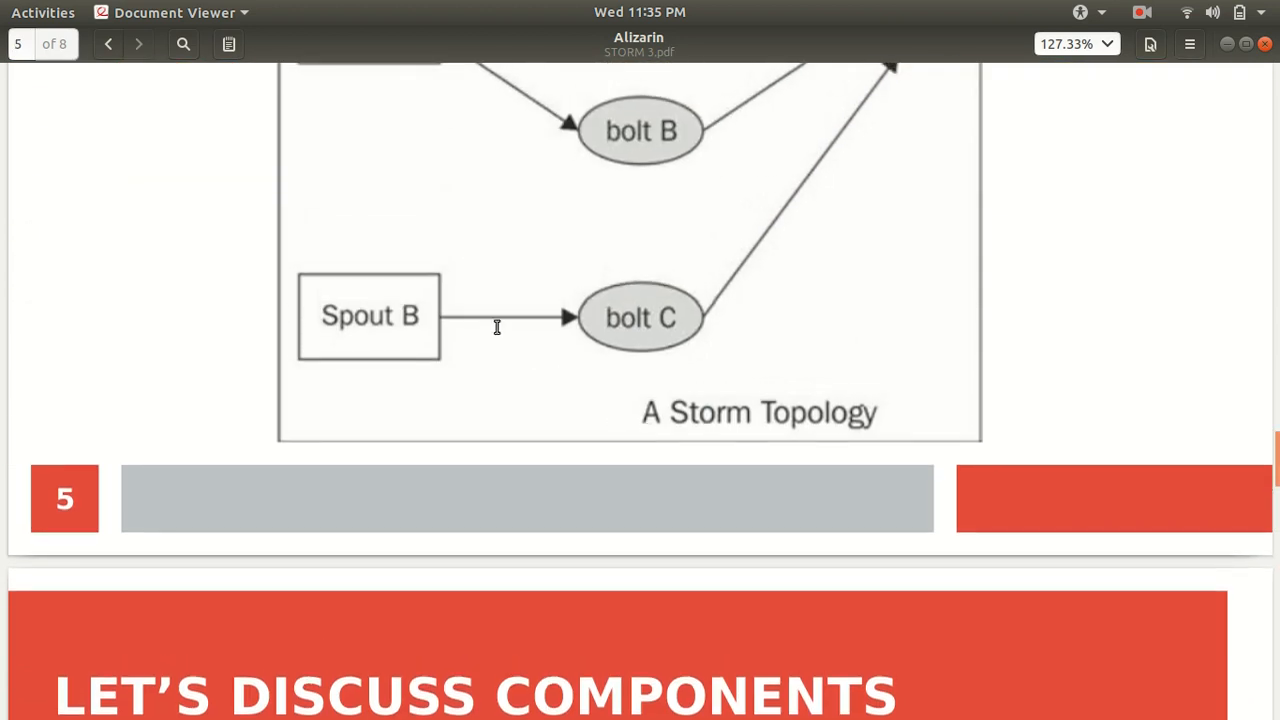
scroll("down", 3)
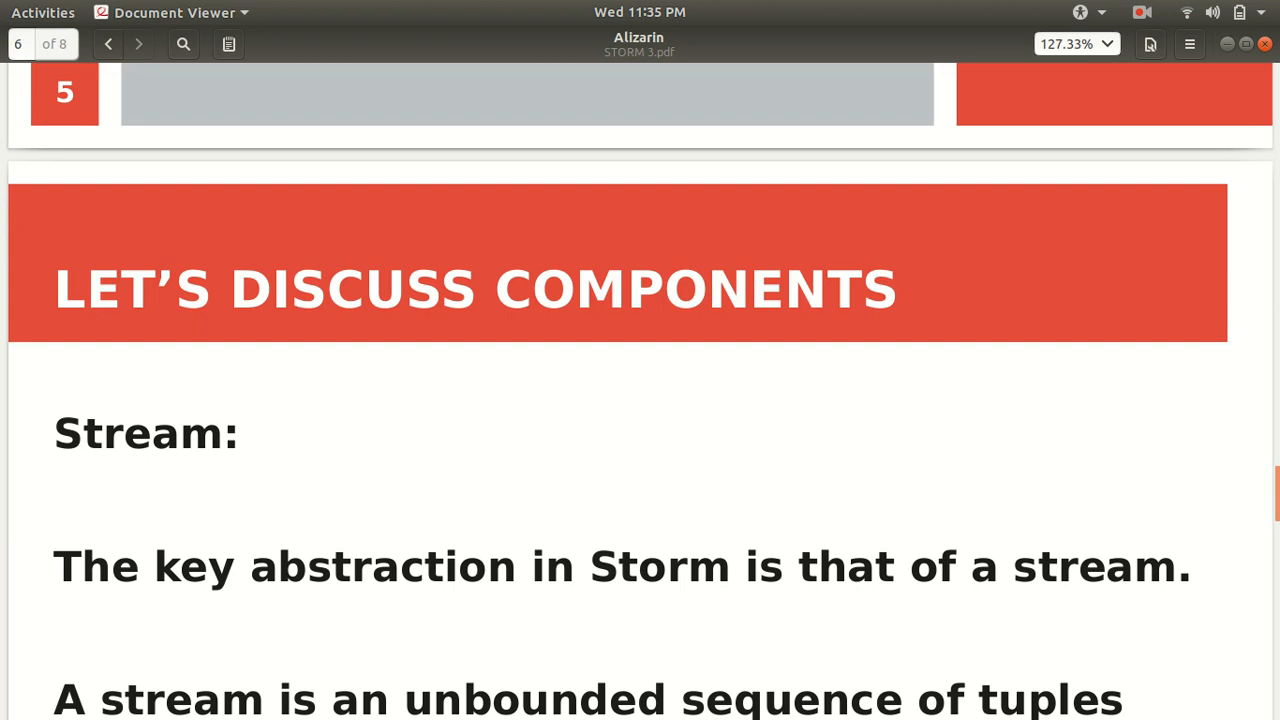
Step: Scroll to page 7, 'Components Continues...', introducing the Spout
scroll("down", 3)
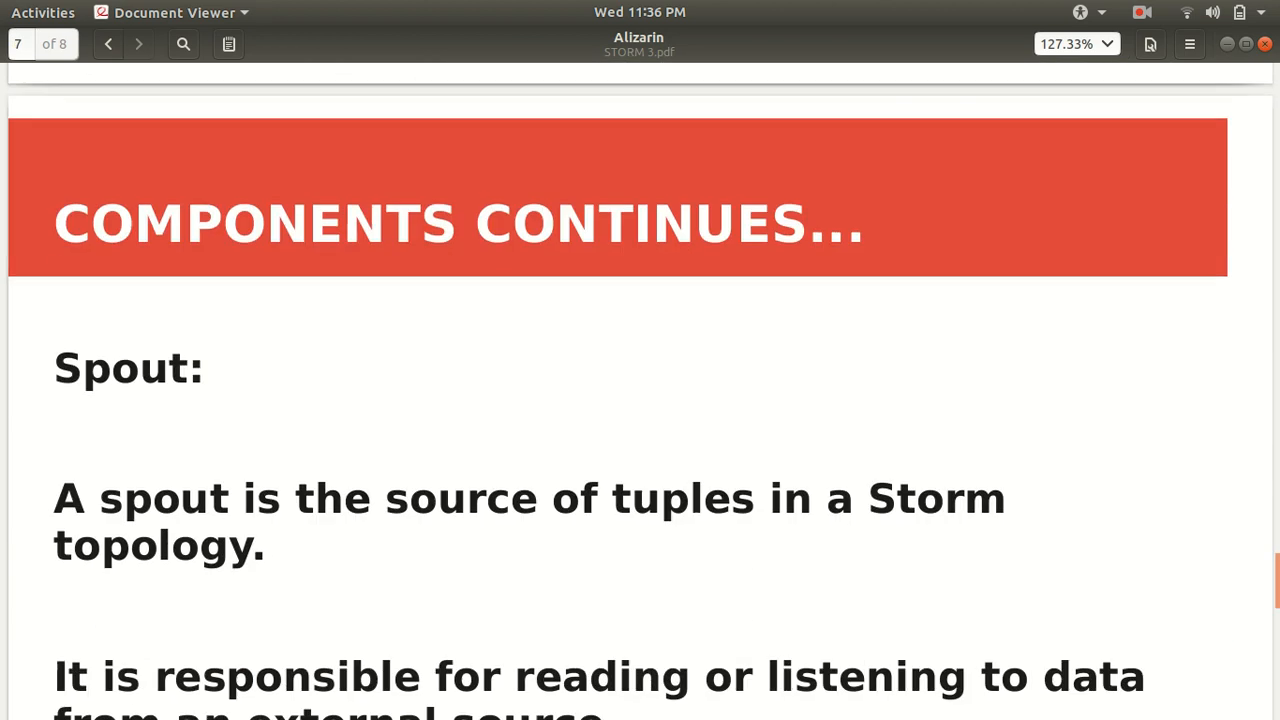
Step: Scroll page 7 down to the text on spouts emitting multiple streams
scroll("down", 3)
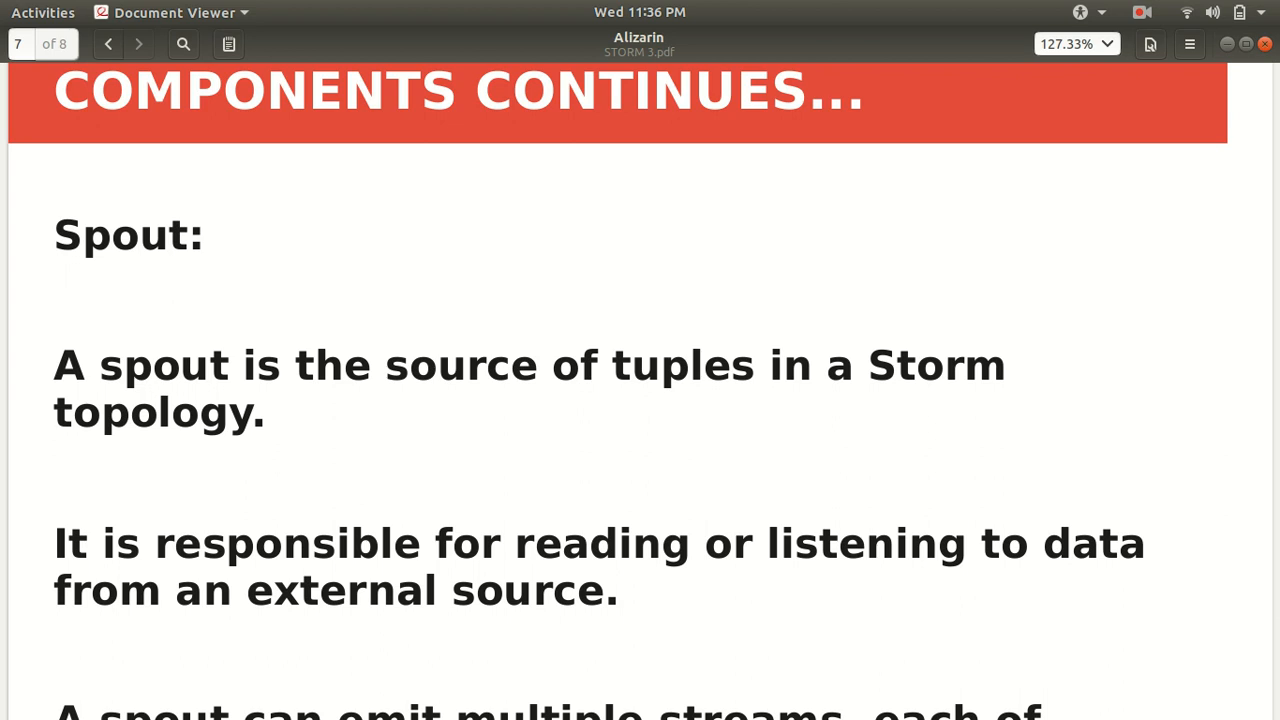
scroll("down", 3)
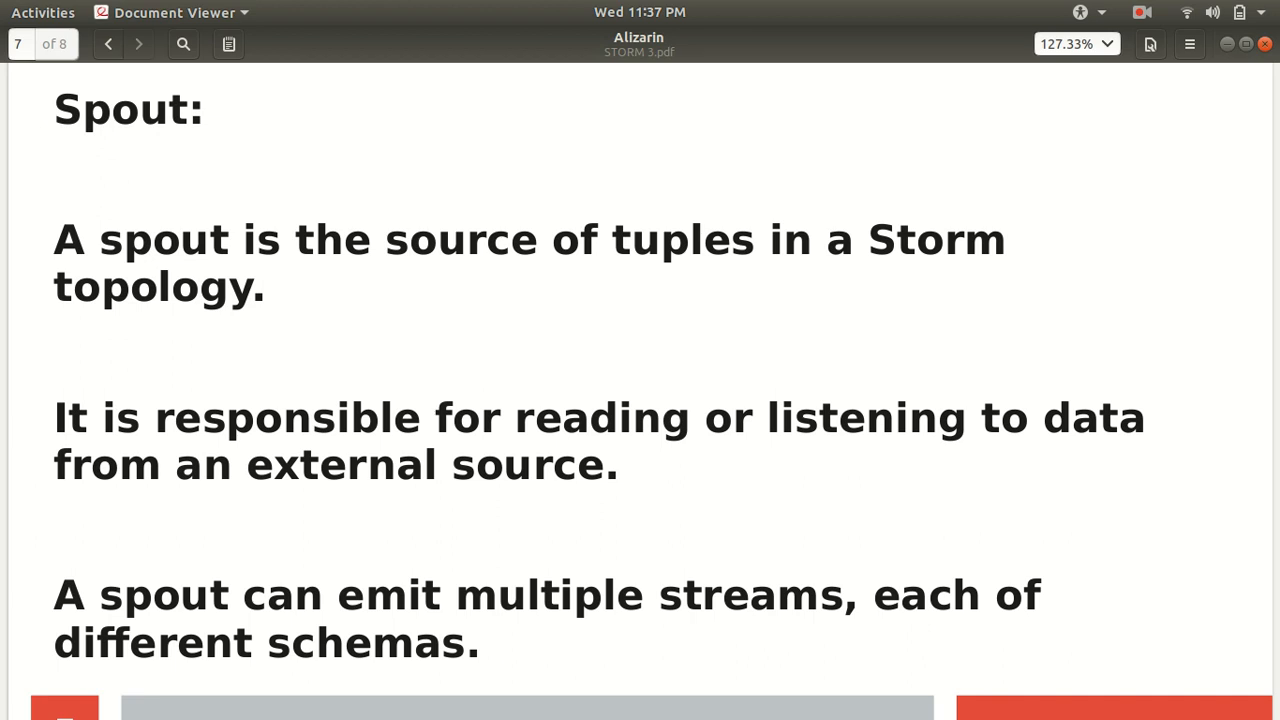
Step: Advance to page 8, the final slide defining a Bolt
left_click(138, 44)
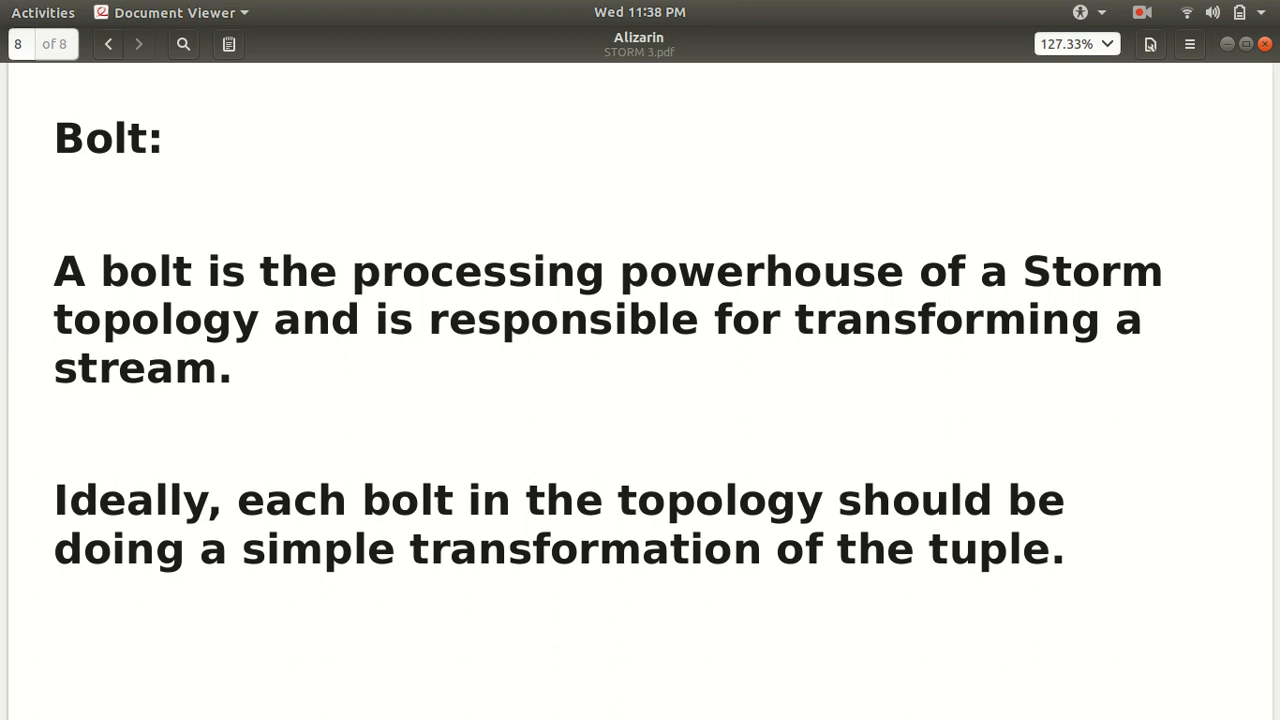
Step: Scroll back to page 5's full diagram of two spouts feeding bolts A–D
scroll("up", 3)
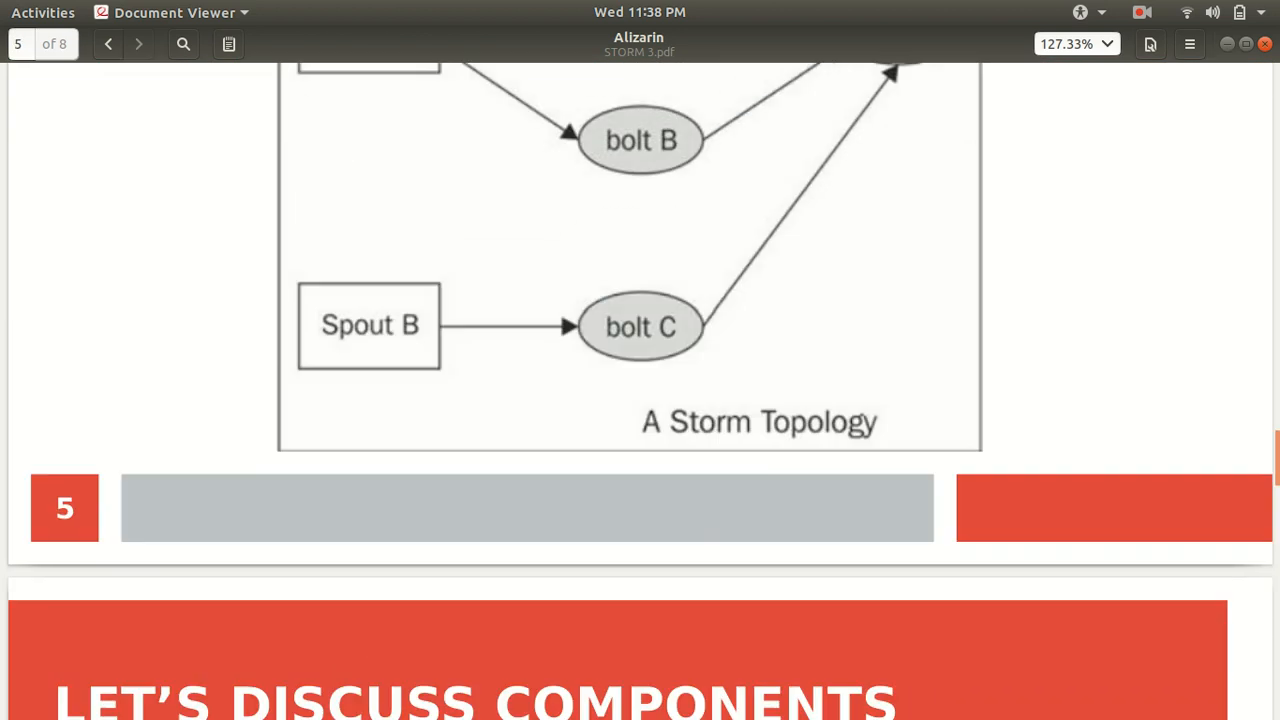
scroll("up", 3)
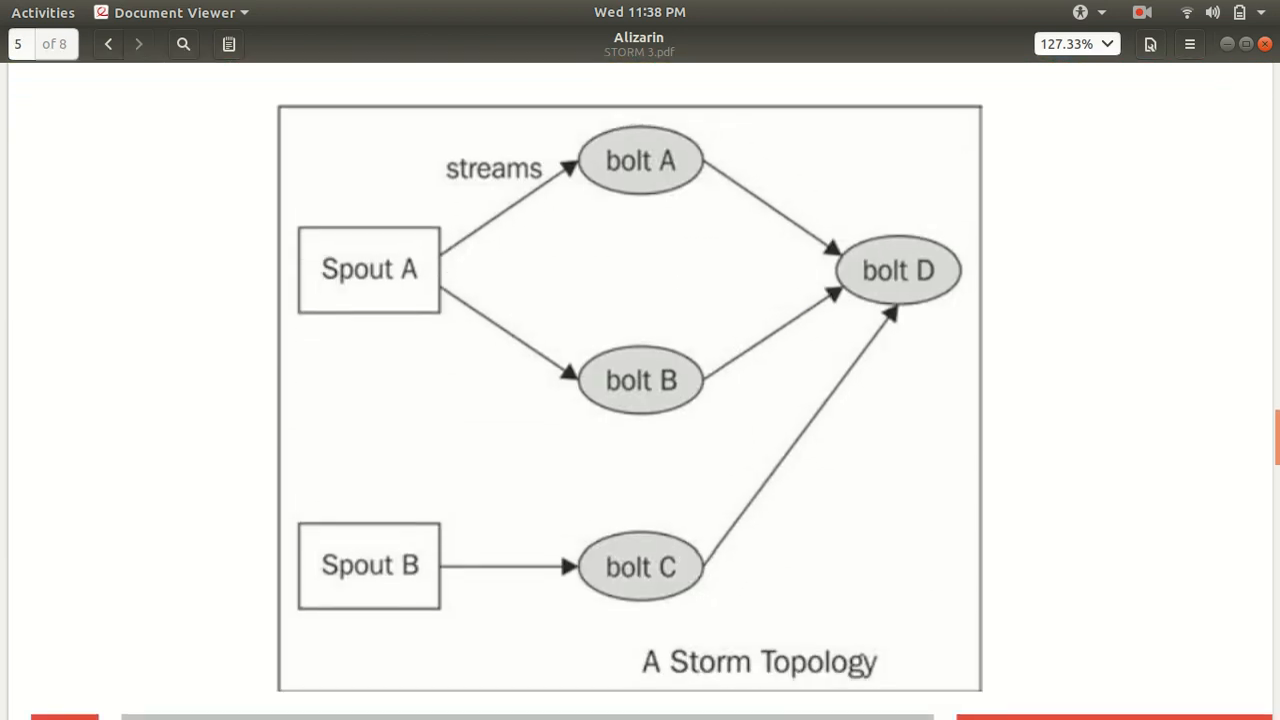